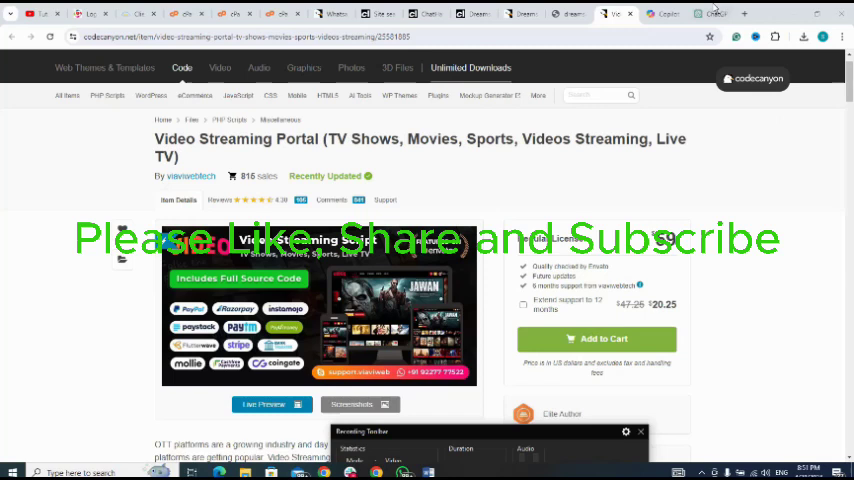
- In a new Chrome tab, search codelist.cc for 'Video Streaming Portal'
{"action": "left_click", "coordinate": [745, 13]}
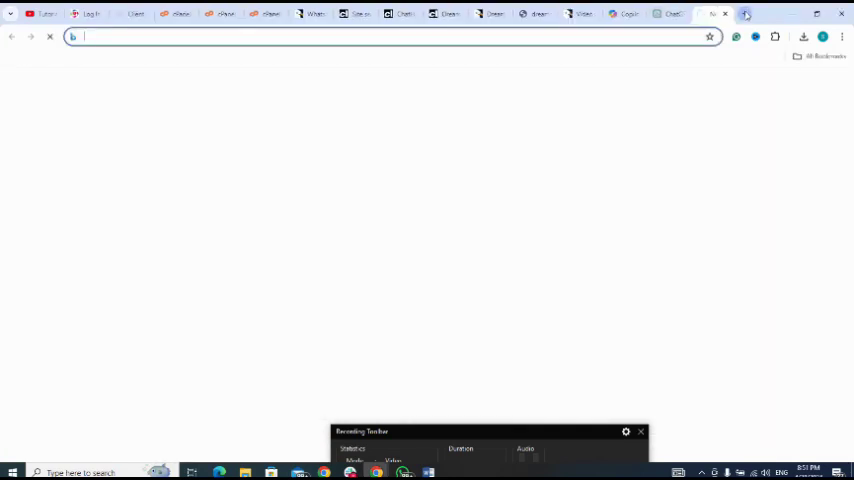
{"action": "type", "text": "codelist.co"}
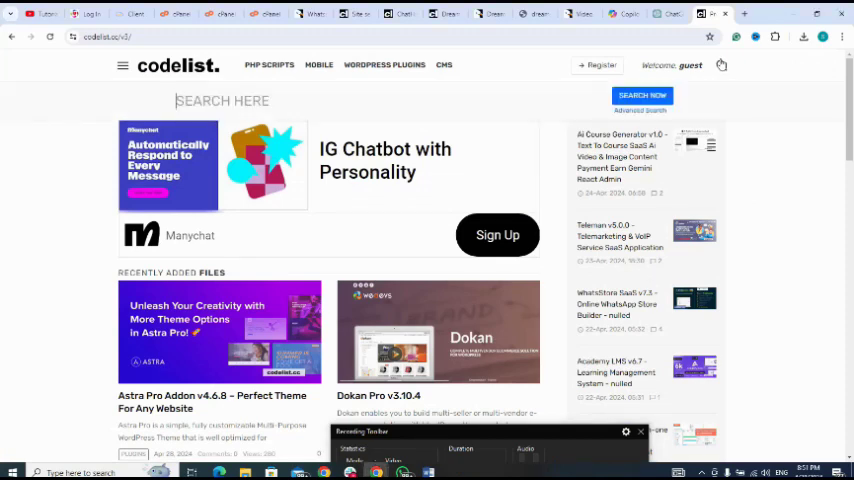
{"action": "type", "text": "vi"}
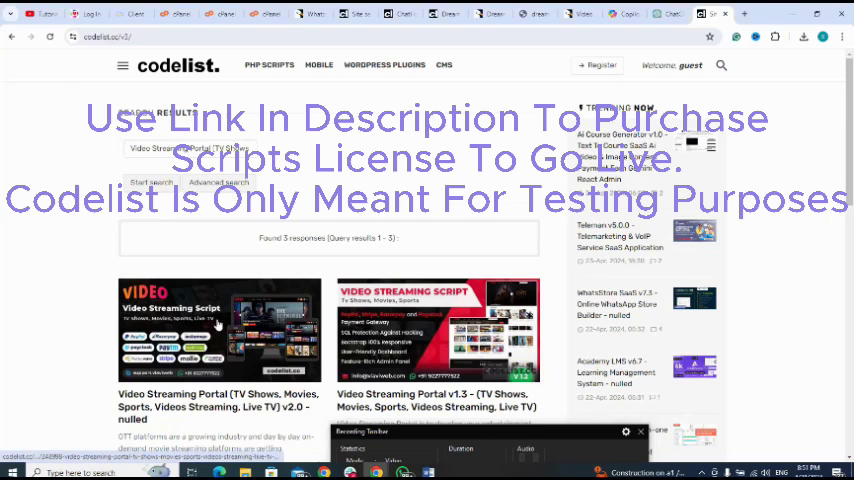
- Open the Video Streaming Portal v2.0 script page from the codelist search results
{"action": "left_click", "coordinate": [218, 331]}
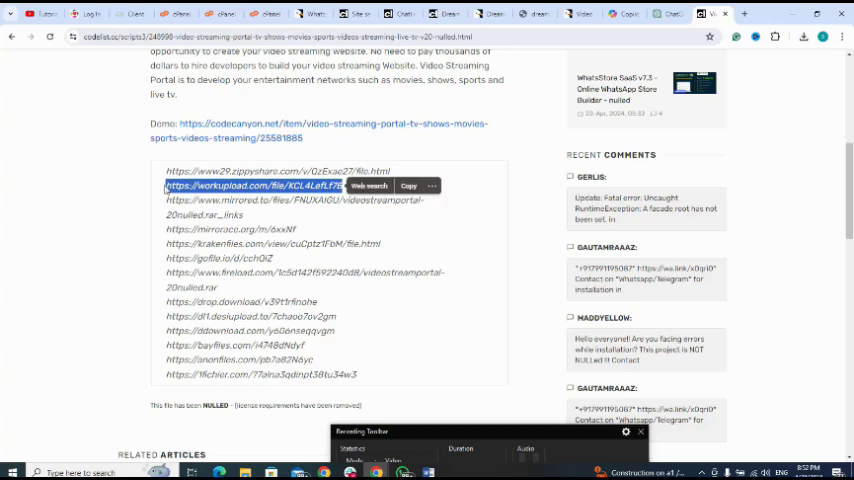
{"action": "mouse_move", "coordinate": [591, 443]}
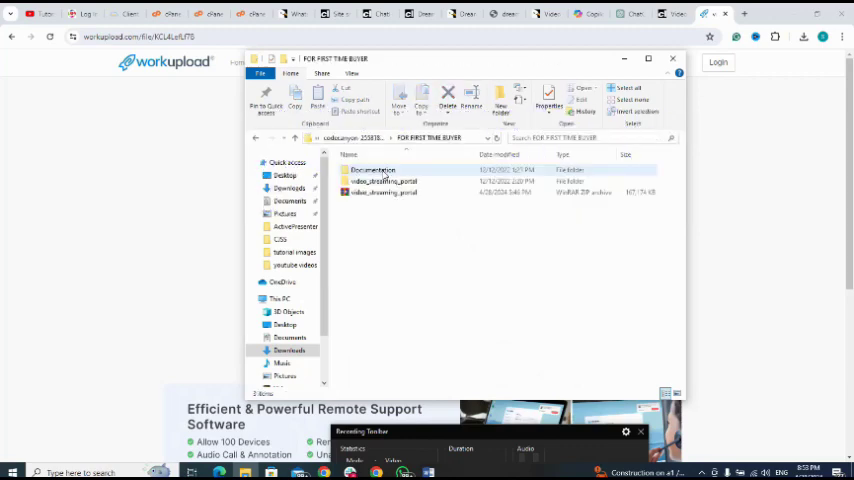
- Select the video_streaming_portal folder, then its ZIP archive, in FOR FIRST TIME BUYER
{"action": "left_click", "coordinate": [384, 181]}
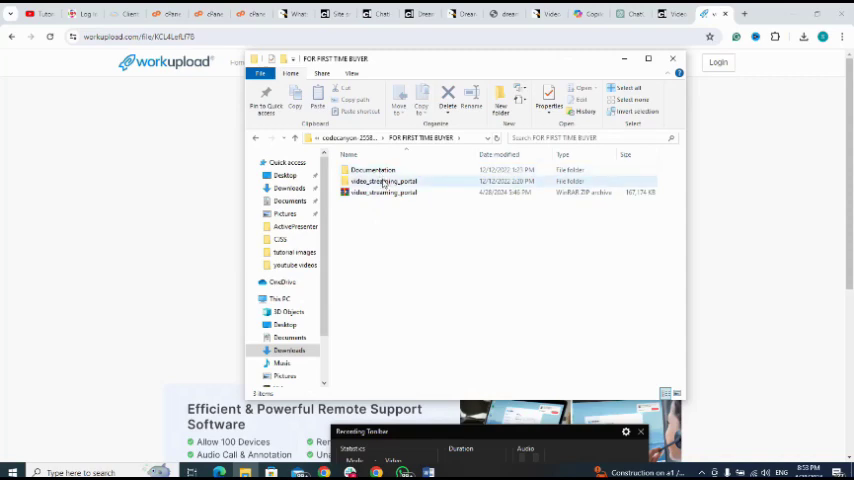
{"action": "left_click", "coordinate": [385, 192]}
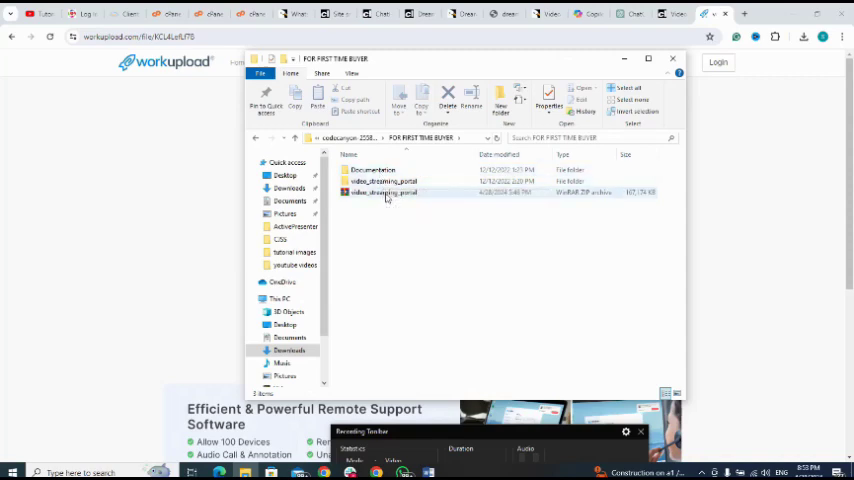
{"action": "mouse_move", "coordinate": [384, 192]}
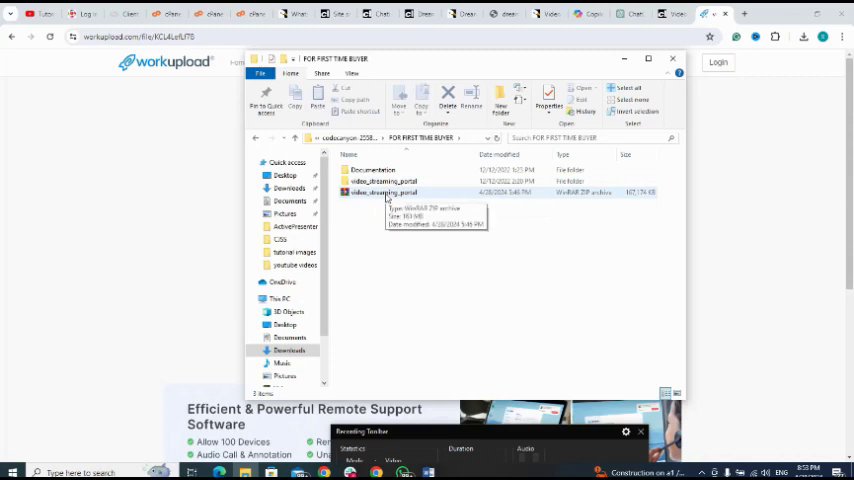
{"action": "mouse_move", "coordinate": [557, 400]}
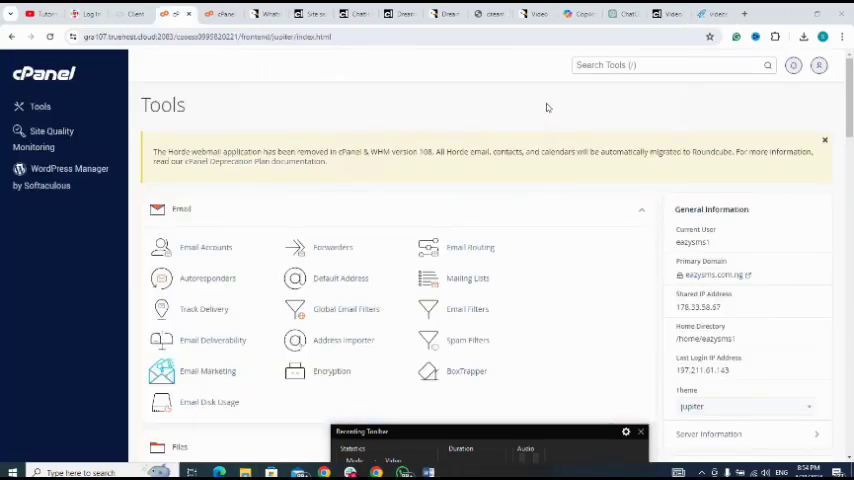
- Launch File Manager from the Files section of the cPanel Tools page
{"action": "scroll", "scroll_direction": "down", "scroll_amount": 3}
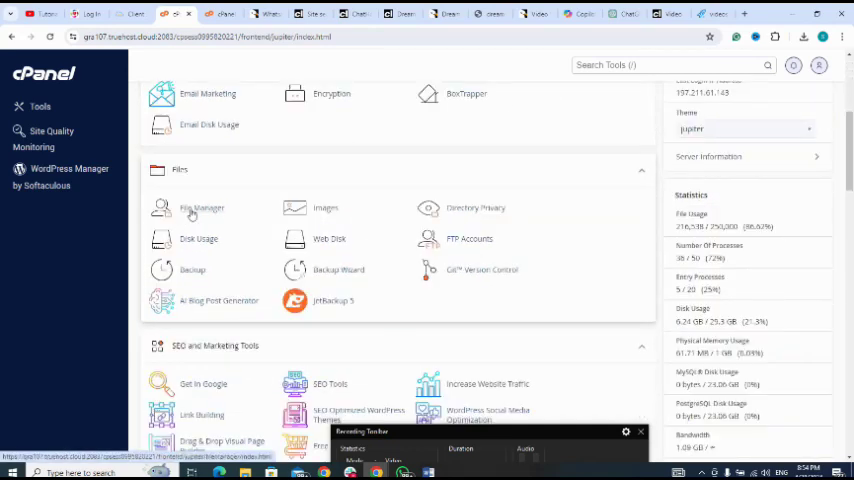
{"action": "left_click", "coordinate": [203, 208]}
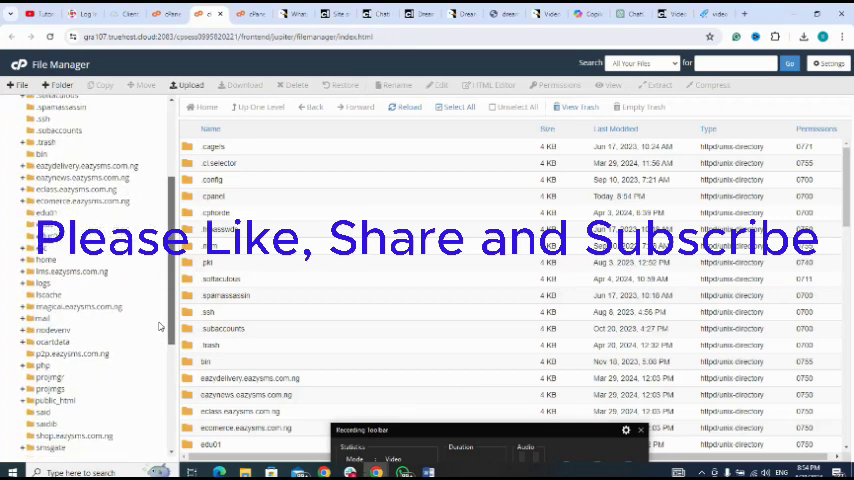
- Open teset1.eazysms.com.ng and browse its script files and video_streaming_portal.zip
{"action": "scroll", "scroll_direction": "down", "scroll_amount": 3}
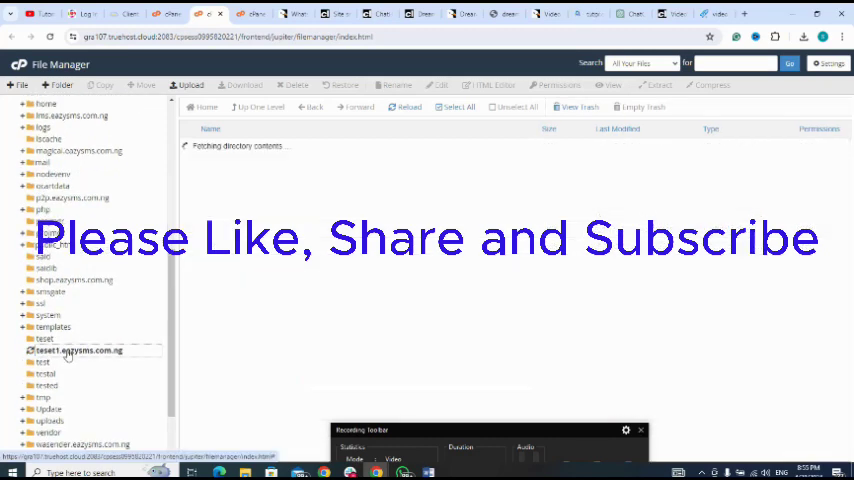
{"action": "left_click", "coordinate": [80, 350]}
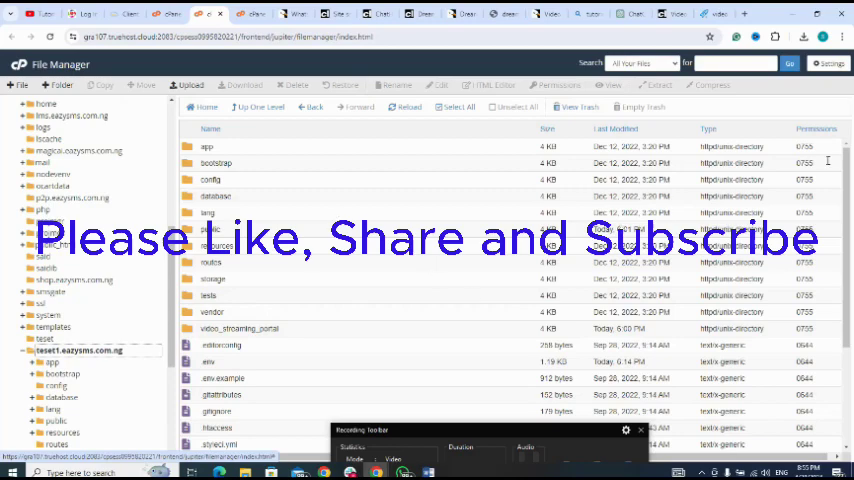
{"action": "scroll", "scroll_direction": "down", "scroll_amount": 3}
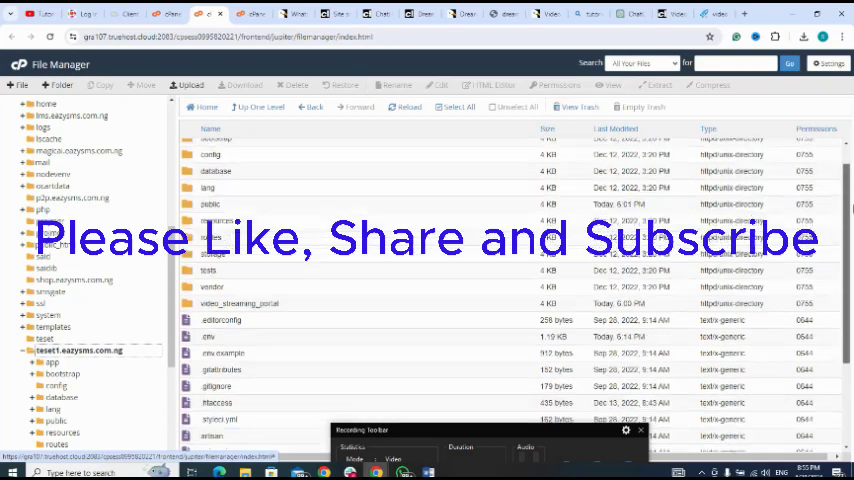
{"action": "scroll", "scroll_direction": "down", "scroll_amount": 3}
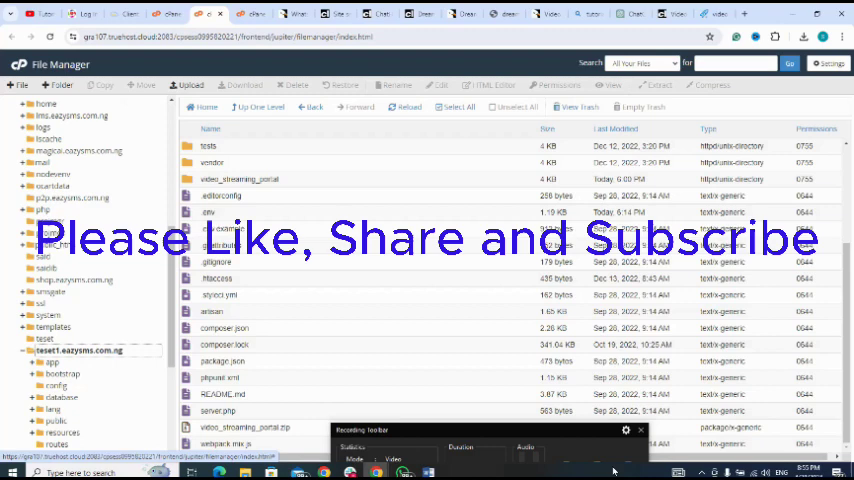
{"action": "left_click", "coordinate": [567, 470]}
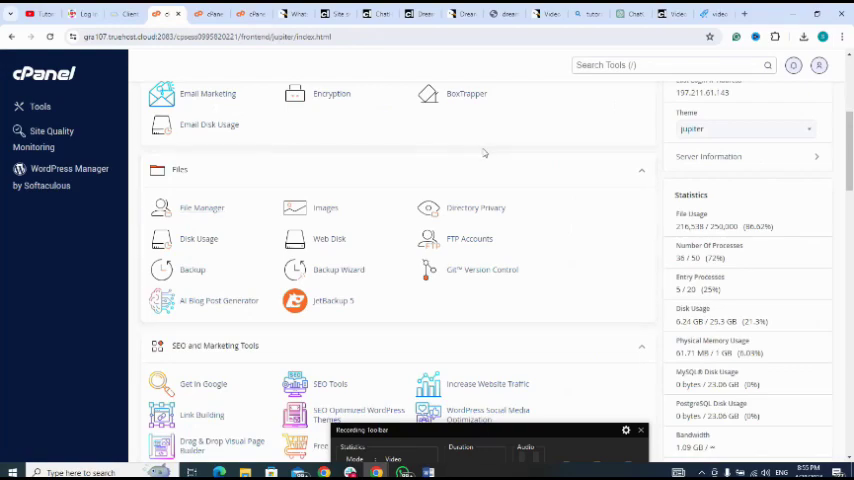
- Create the MySQL database eazysms1_tested and go back to MySQL Databases
{"action": "scroll", "scroll_direction": "down", "scroll_amount": 3}
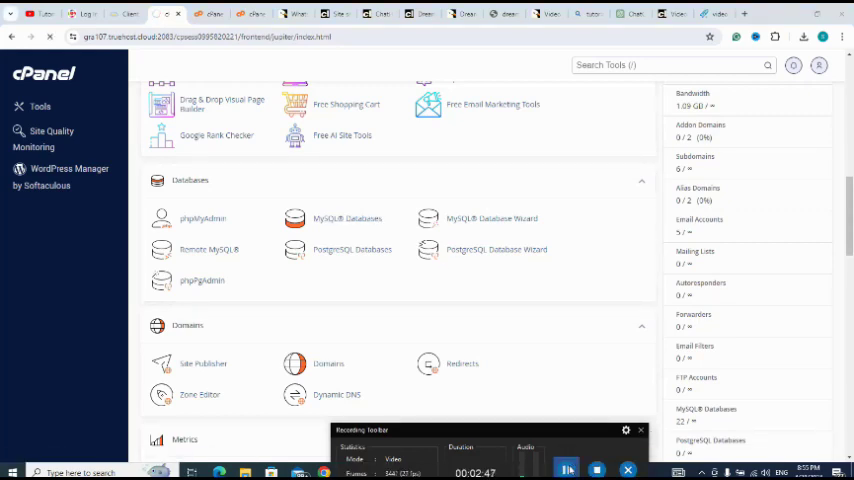
{"action": "left_click", "coordinate": [348, 218]}
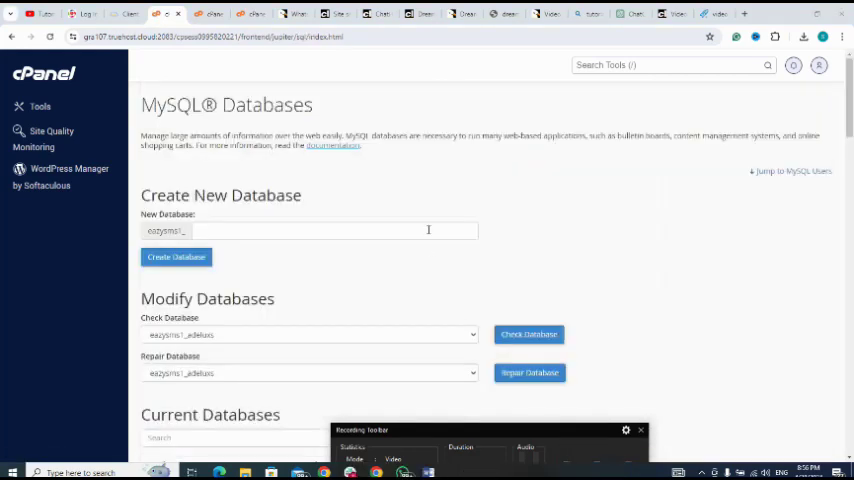
{"action": "type", "text": "teid"}
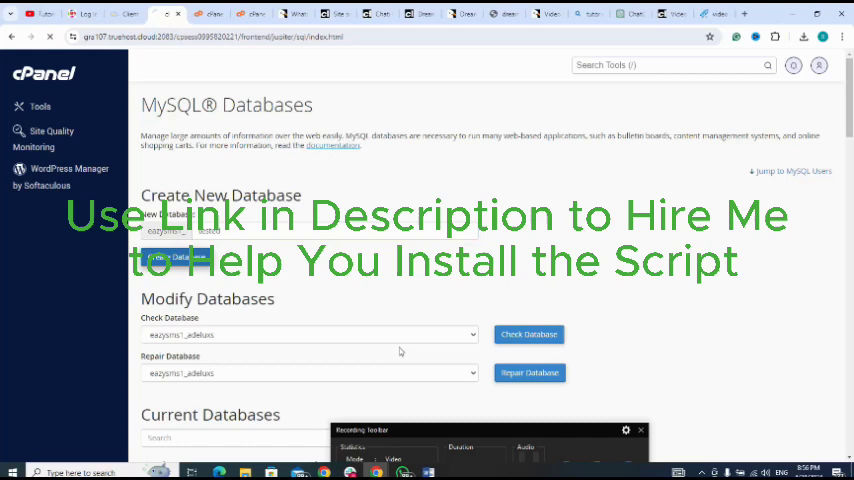
{"action": "left_click", "coordinate": [183, 257]}
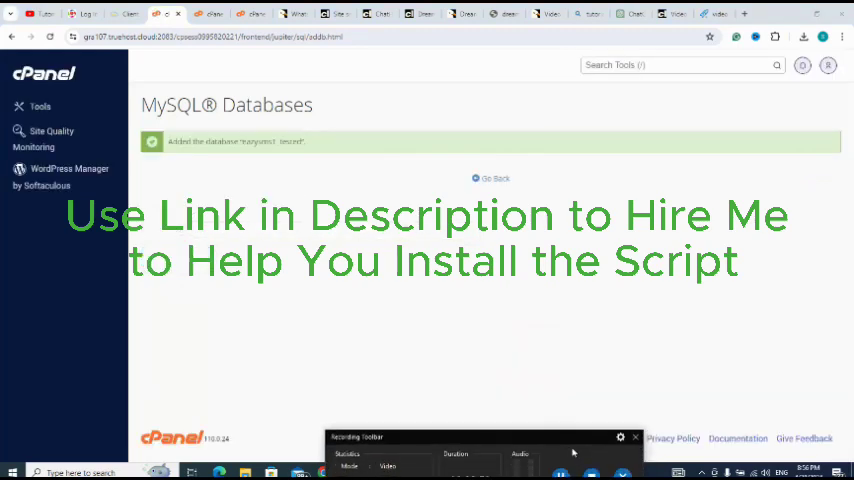
{"action": "mouse_move", "coordinate": [491, 188]}
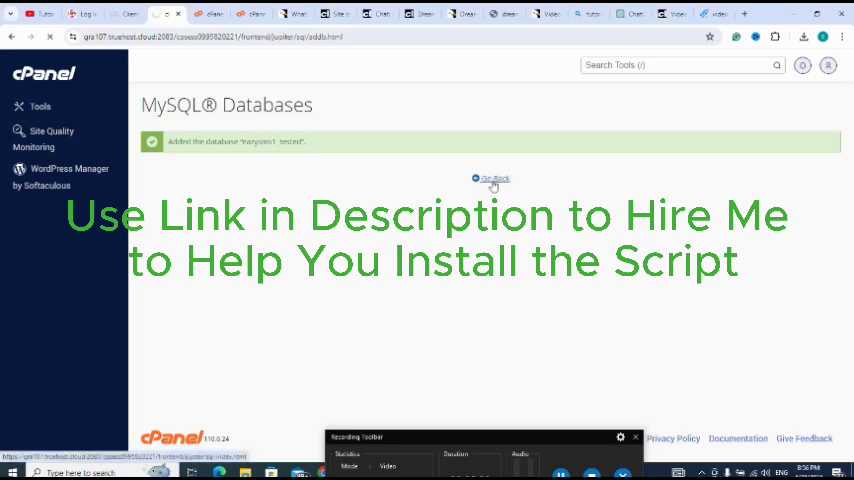
{"action": "left_click", "coordinate": [494, 178]}
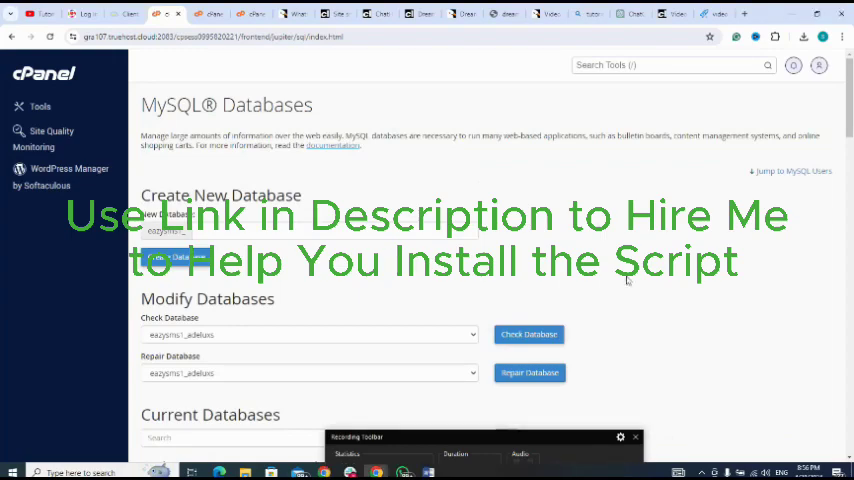
- Create MySQL user eazysms1_testeduser with a strong password and go back
{"action": "scroll", "scroll_direction": "down", "scroll_amount": 3}
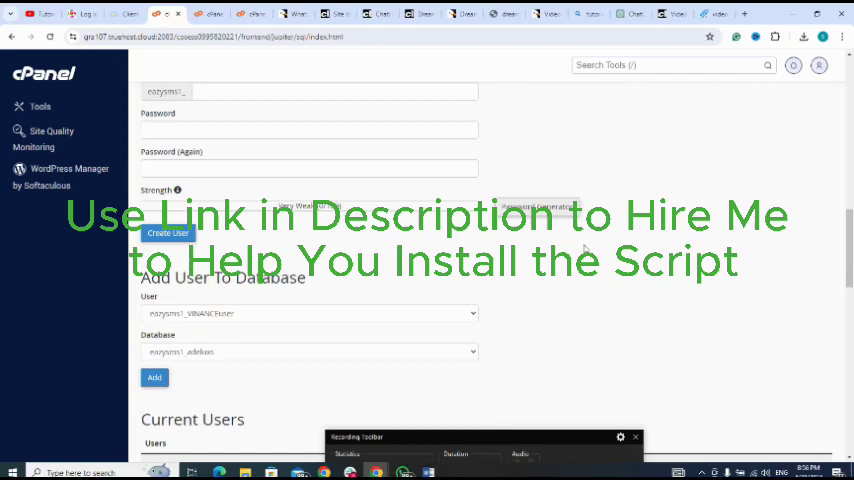
{"action": "left_click", "coordinate": [335, 91]}
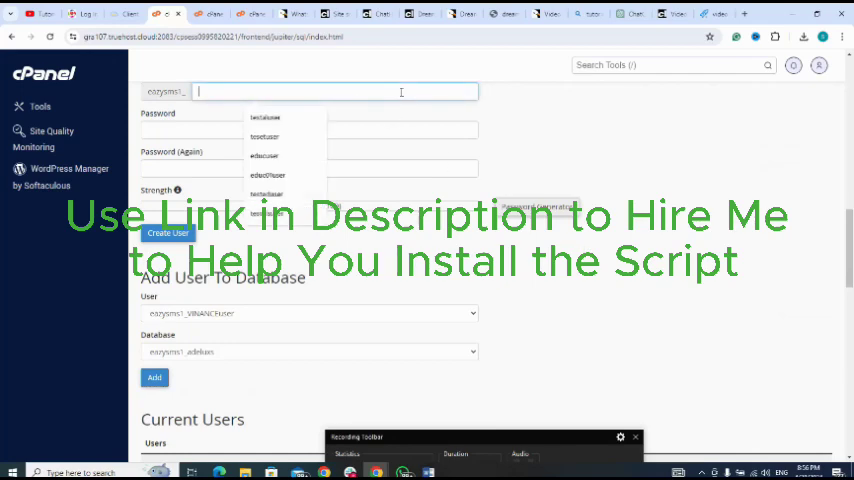
{"action": "type", "text": "testeduser"}
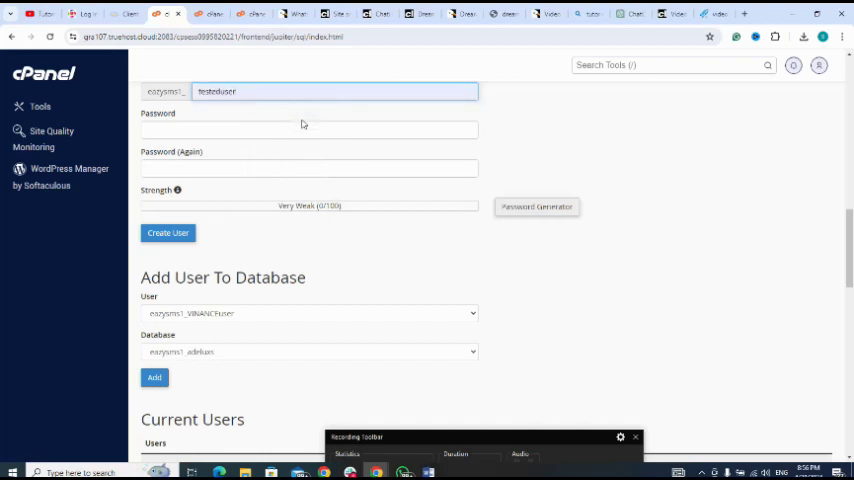
{"action": "double_click", "coordinate": [216, 91]}
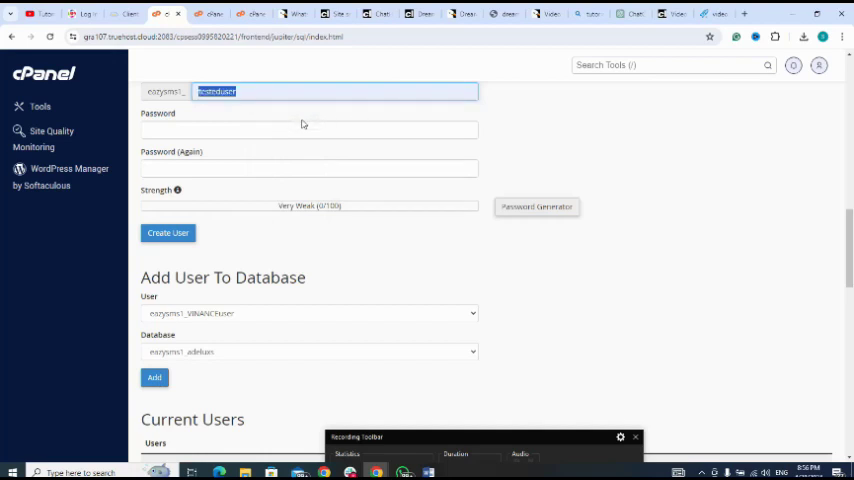
{"action": "left_click", "coordinate": [304, 128]}
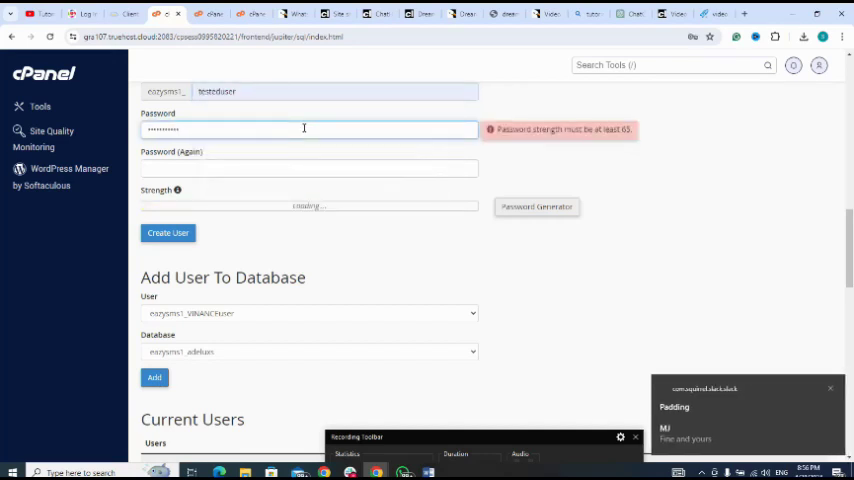
{"action": "type", "text": "password"}
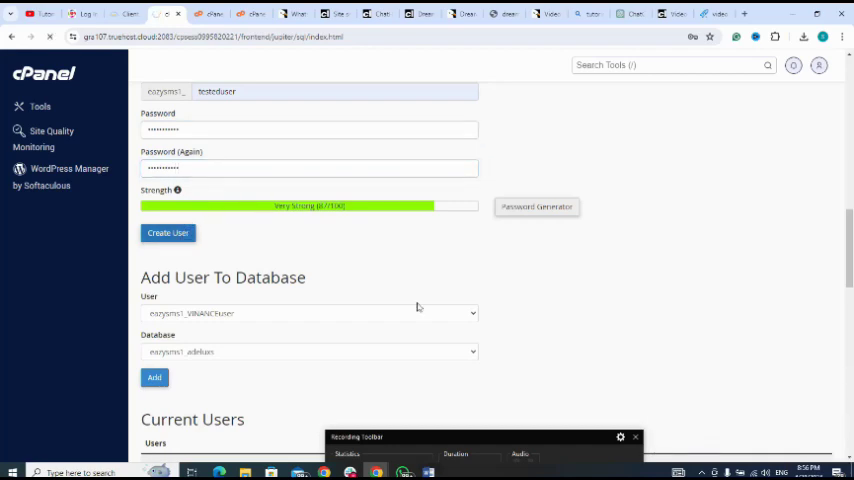
{"action": "left_click", "coordinate": [168, 233]}
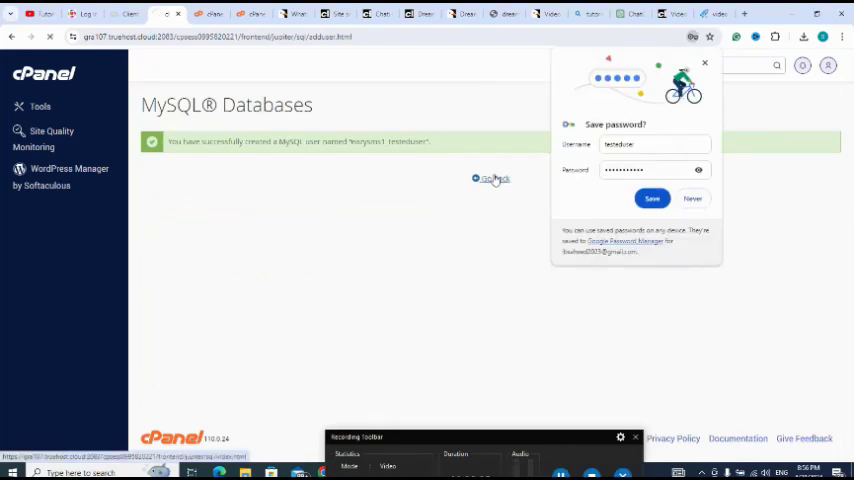
{"action": "left_click", "coordinate": [494, 178]}
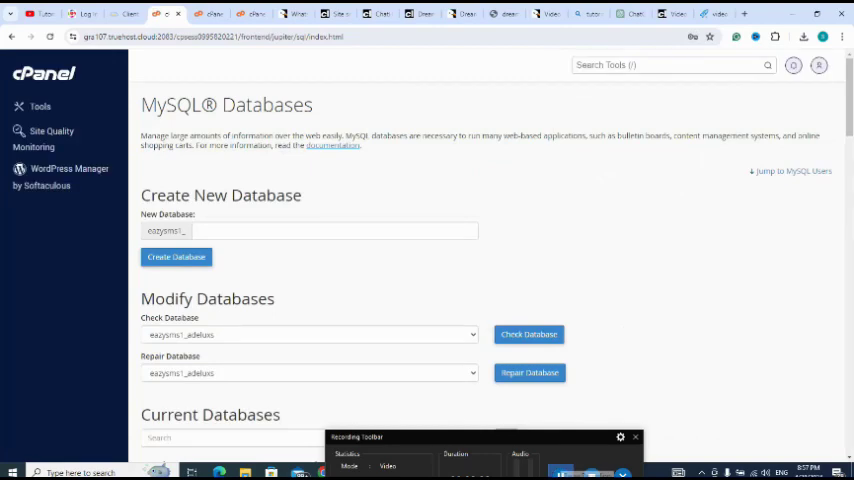
- Add eazysms1_testeduser to the eazysms1_tested database under Add User To Database
{"action": "scroll", "scroll_direction": "down", "scroll_amount": 3}
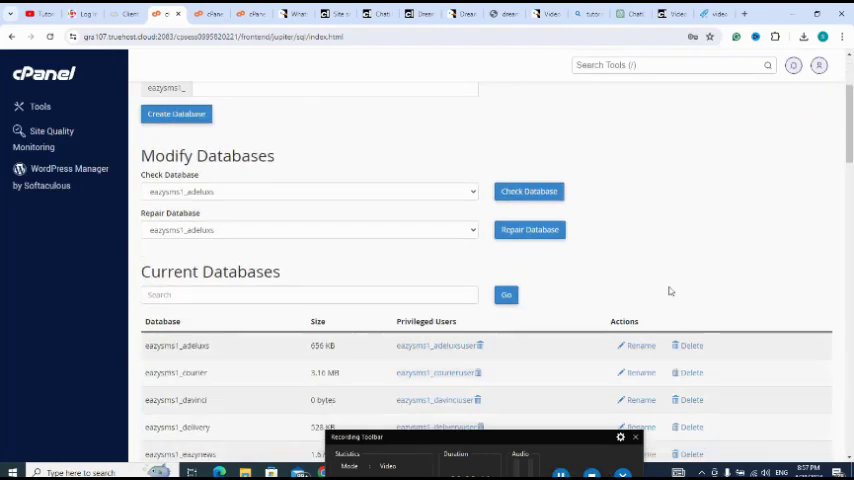
{"action": "scroll", "scroll_direction": "down", "scroll_amount": 3}
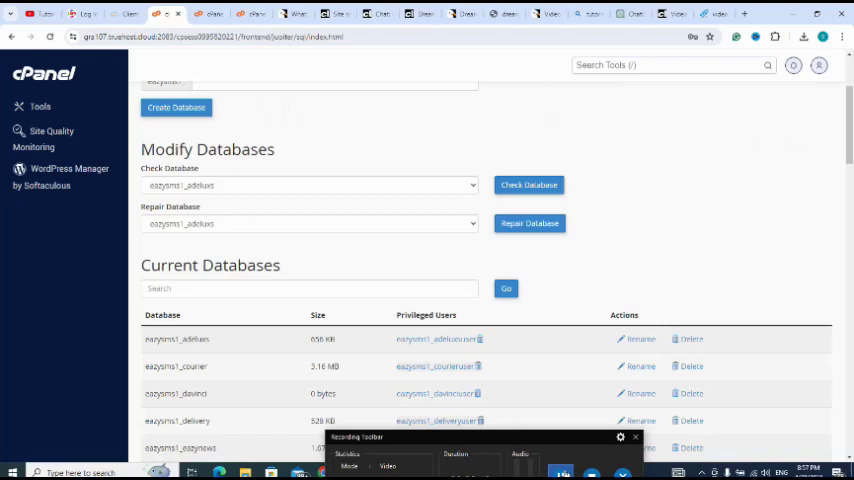
{"action": "scroll", "scroll_direction": "down", "scroll_amount": 3}
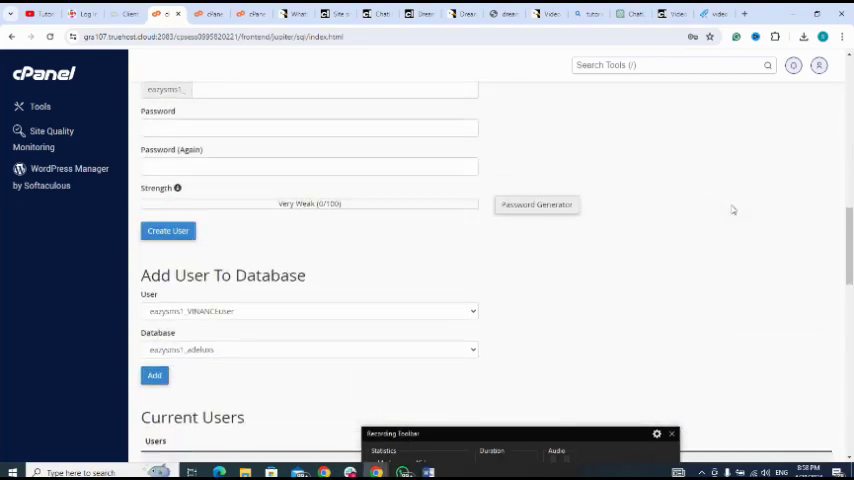
{"action": "scroll", "scroll_direction": "down", "scroll_amount": 3}
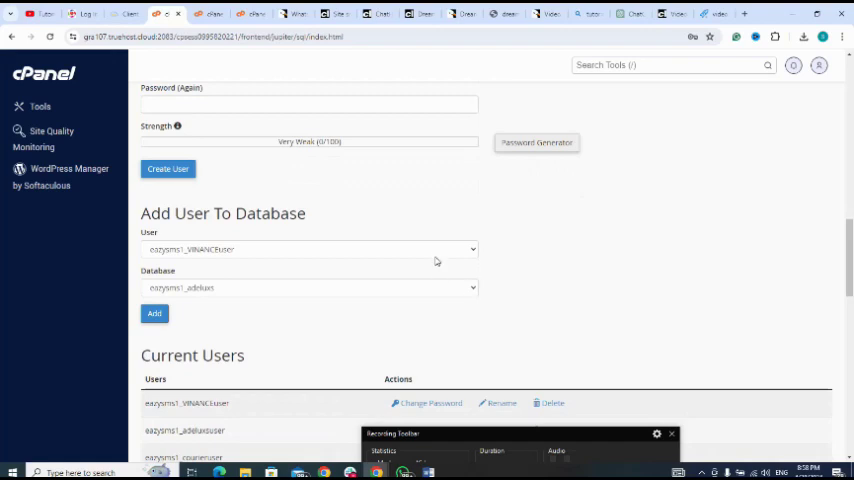
{"action": "left_click", "coordinate": [308, 249]}
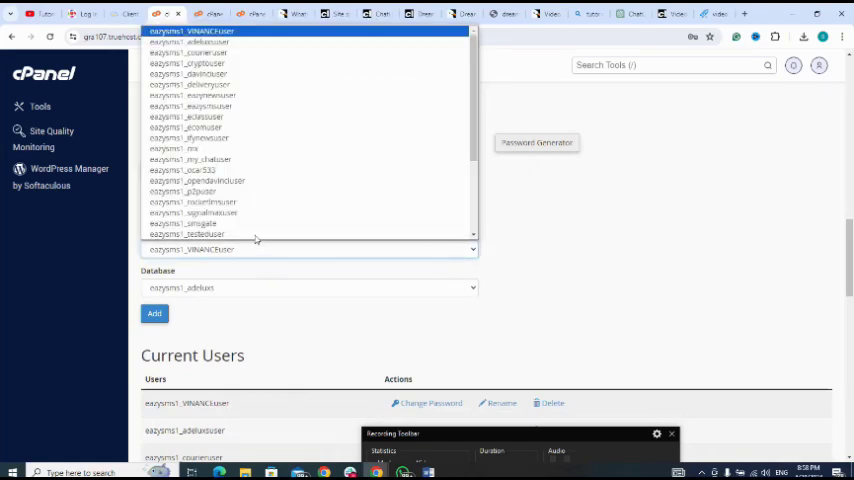
{"action": "left_click", "coordinate": [186, 234]}
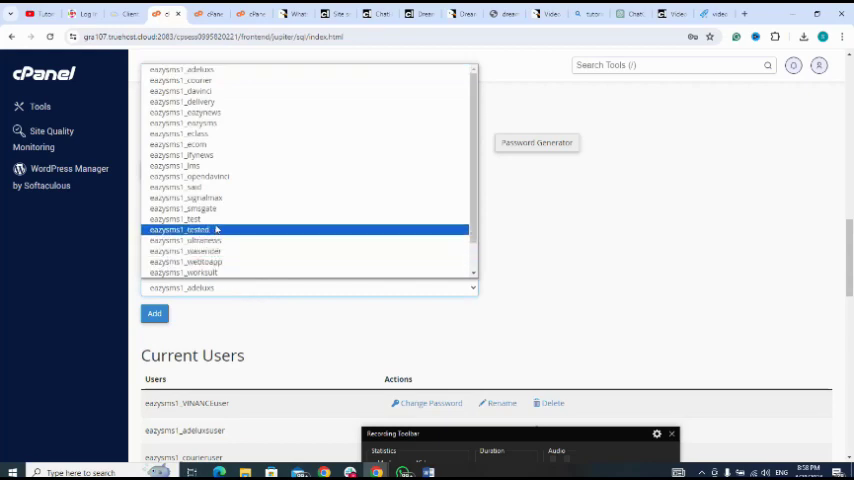
{"action": "left_click", "coordinate": [191, 229]}
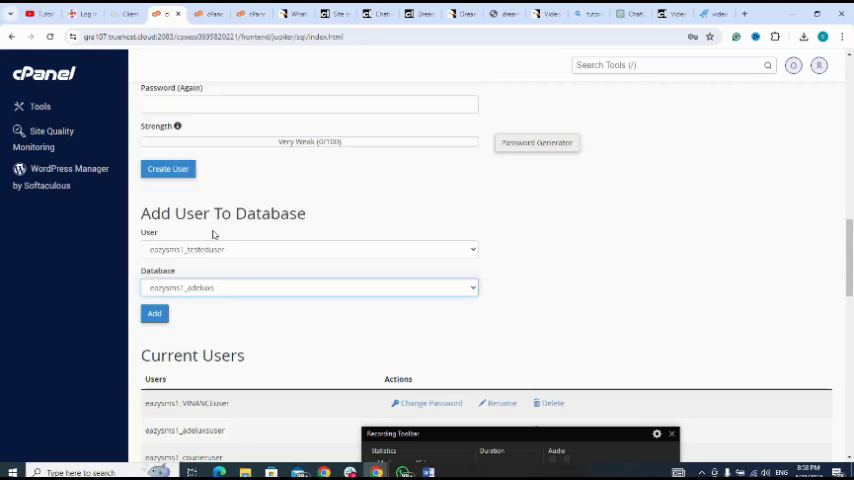
{"action": "left_click", "coordinate": [154, 313]}
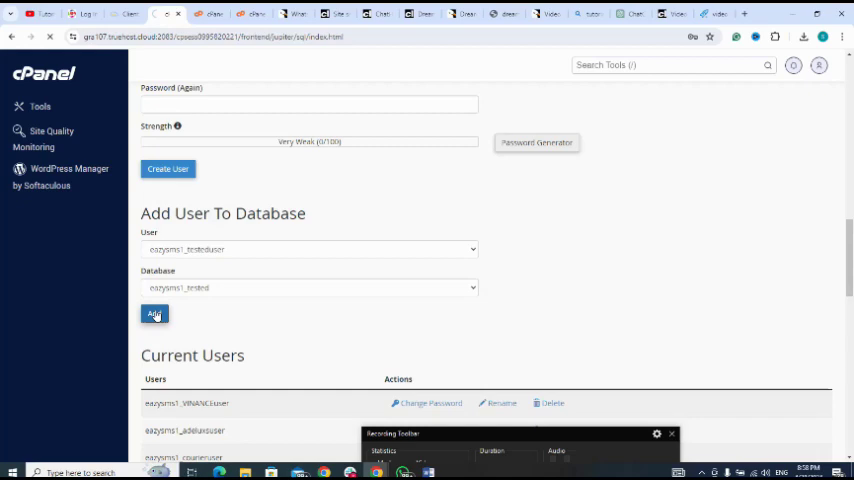
{"action": "left_click", "coordinate": [153, 315]}
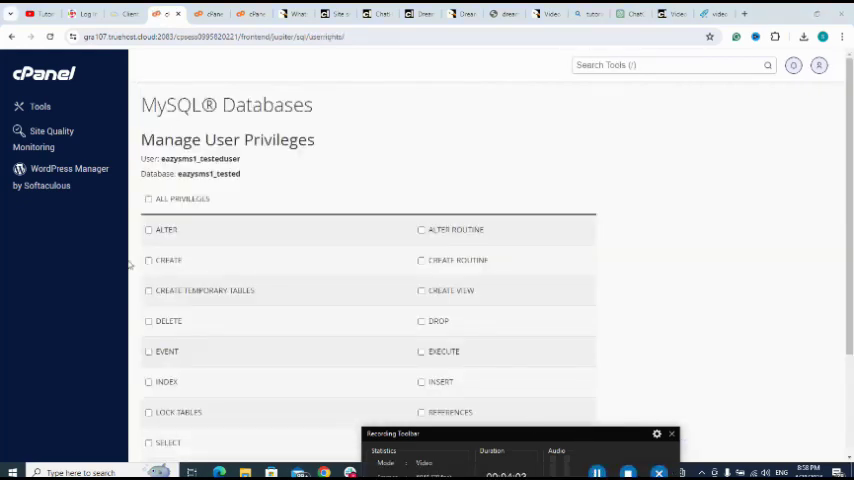
- Grant ALL PRIVILEGES on eazysms1_tested, save the changes, and go back
{"action": "left_click", "coordinate": [148, 198]}
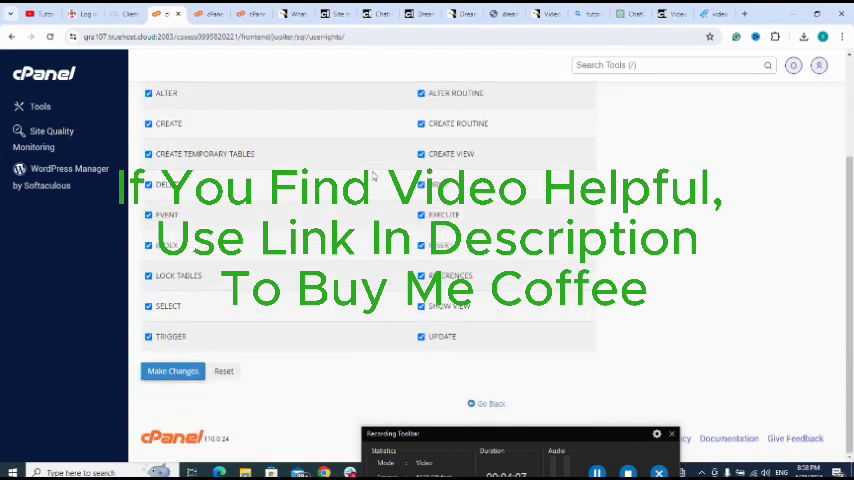
{"action": "left_click", "coordinate": [173, 371]}
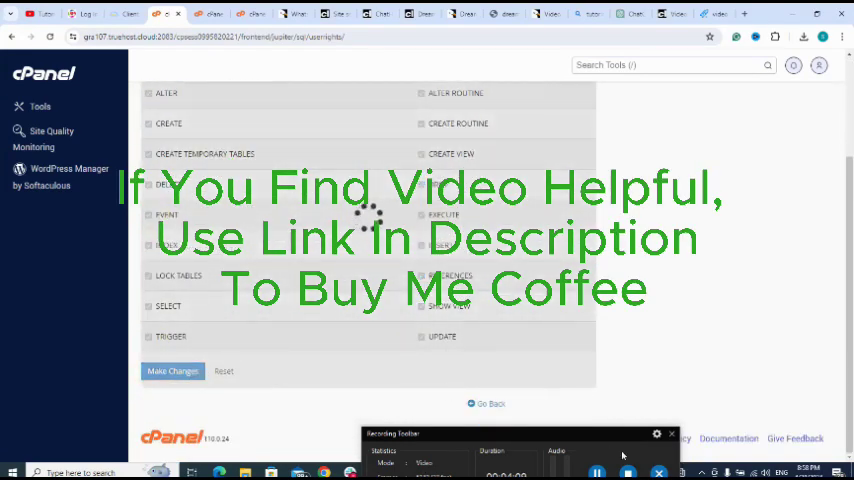
{"action": "left_click", "coordinate": [172, 371]}
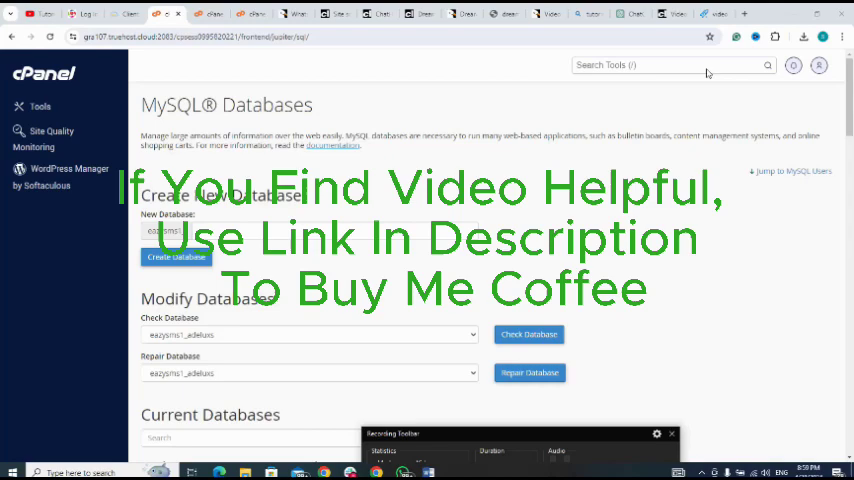
{"action": "left_click", "coordinate": [745, 14]}
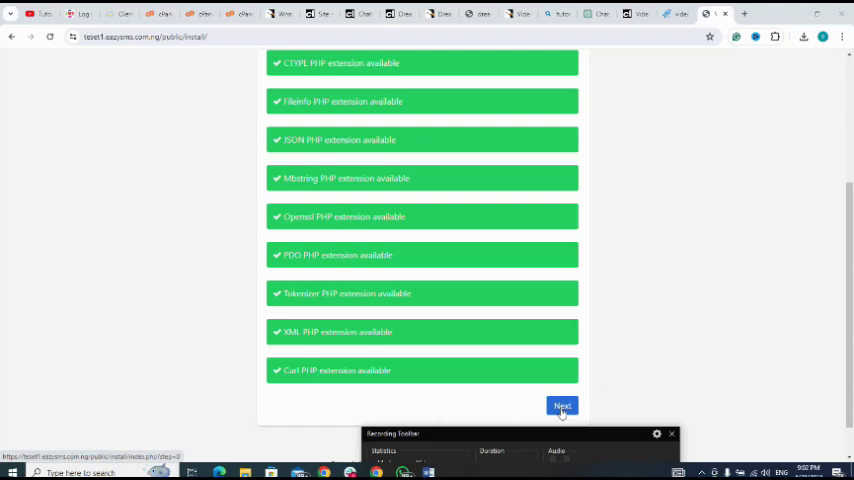
- Advance from the passed Requirements page to the Envato purchase Verify step
{"action": "left_click", "coordinate": [562, 405]}
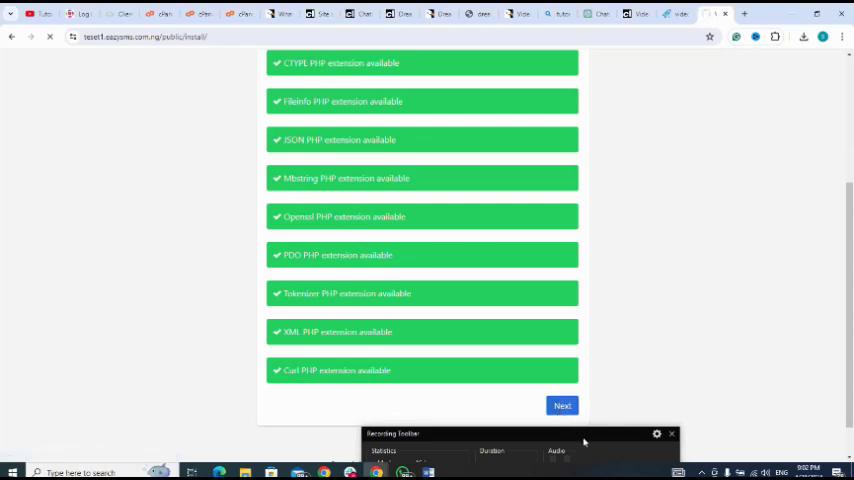
{"action": "left_click", "coordinate": [562, 405]}
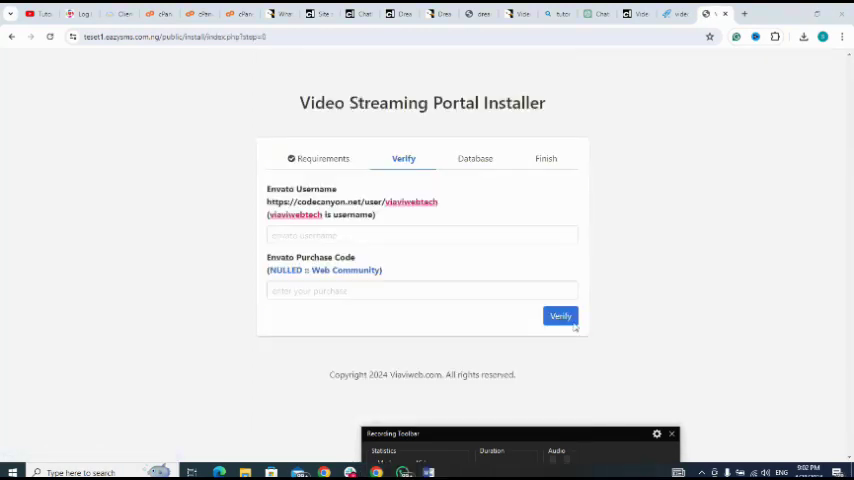
{"action": "mouse_move", "coordinate": [515, 304]}
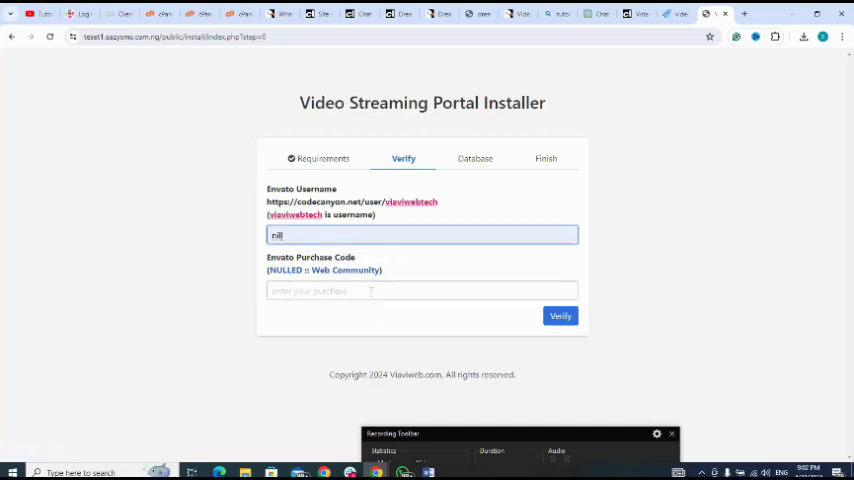
- Verify the Envato license with username 'nill' and continue to the Database step
{"action": "type", "text": "nill"}
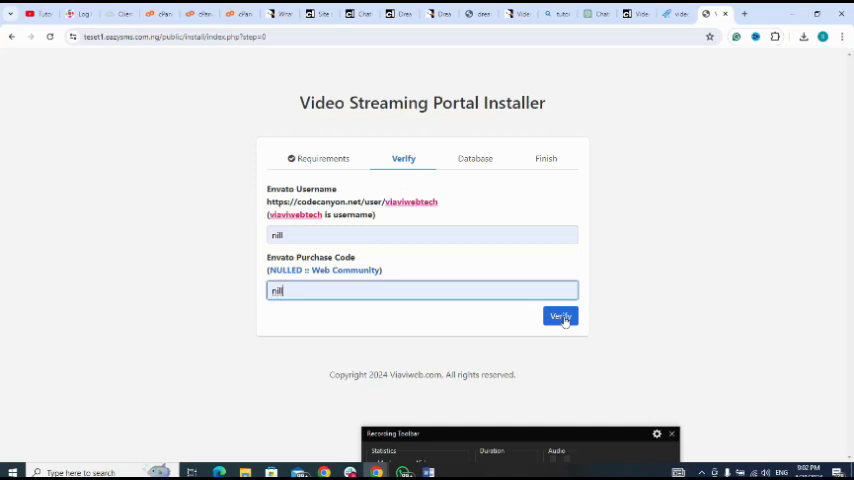
{"action": "left_click", "coordinate": [560, 316]}
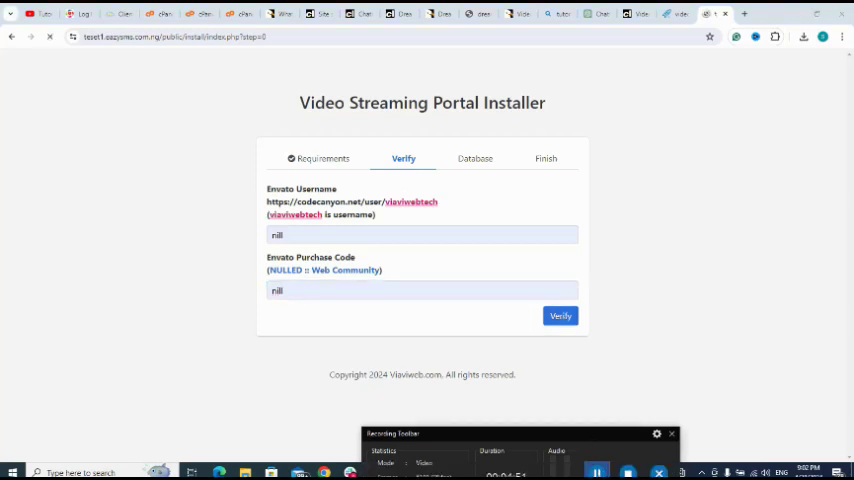
{"action": "left_click", "coordinate": [560, 316]}
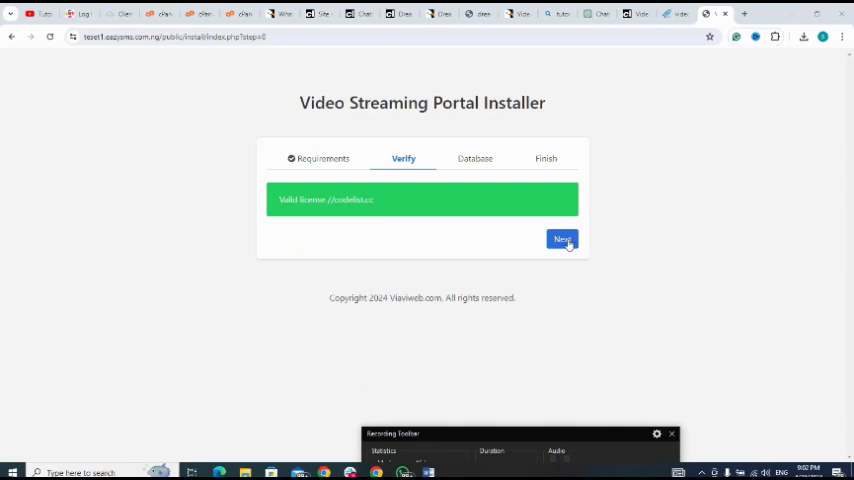
{"action": "left_click", "coordinate": [562, 239]}
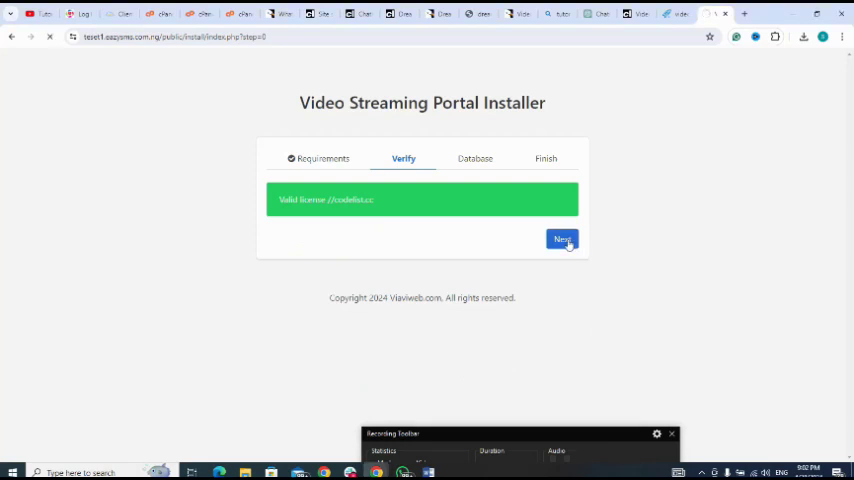
{"action": "left_click", "coordinate": [561, 239]}
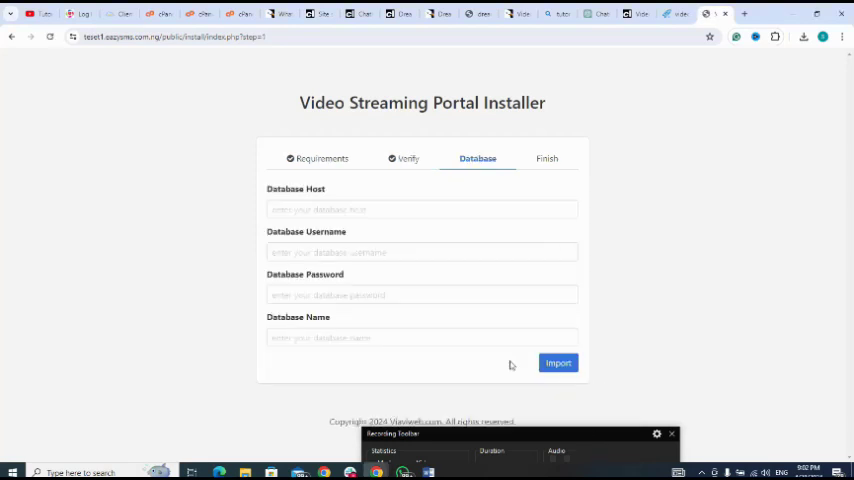
- Enter localhost as database host and eazysms1_testeduser as database username
{"action": "left_click", "coordinate": [421, 209]}
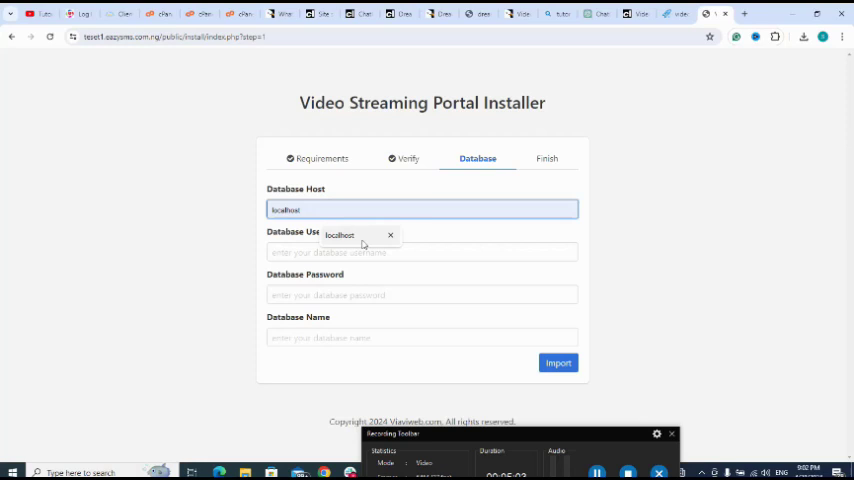
{"action": "left_click", "coordinate": [421, 252]}
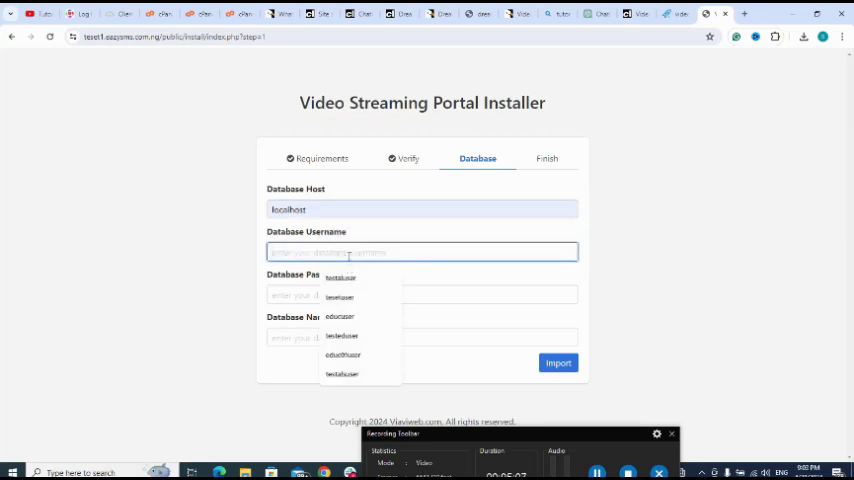
{"action": "left_click", "coordinate": [353, 316]}
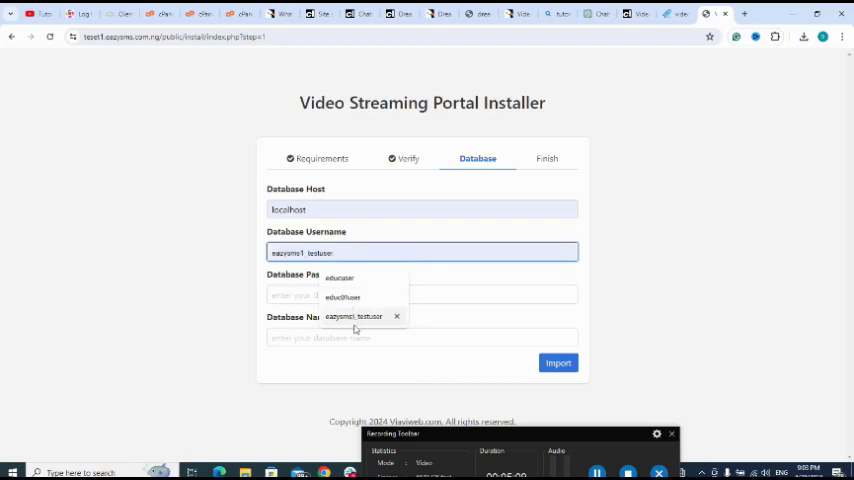
{"action": "left_click", "coordinate": [353, 316]}
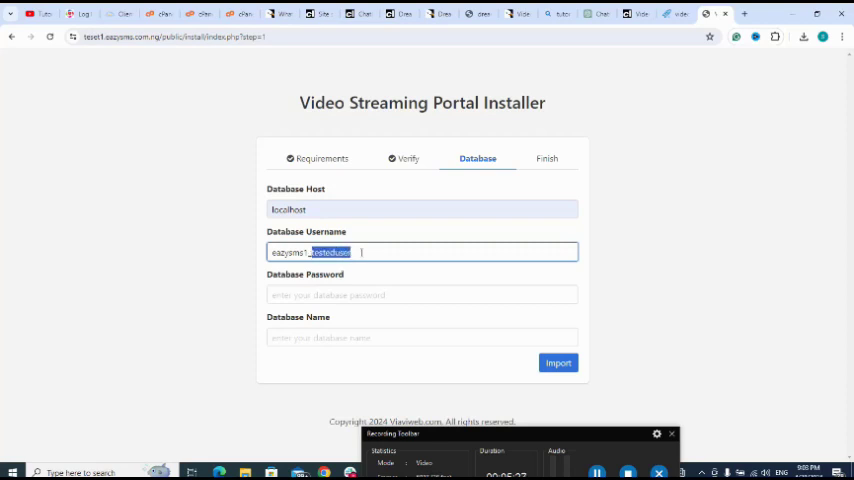
{"action": "left_click", "coordinate": [421, 294]}
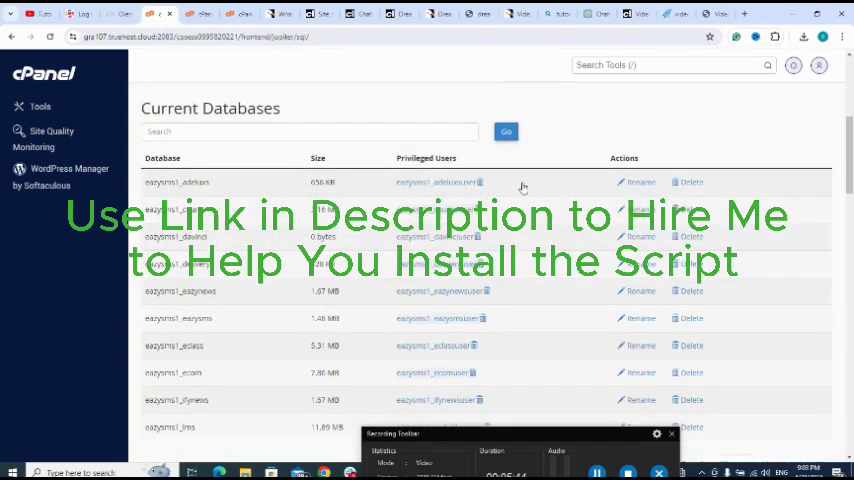
- Scroll the Current Databases table to check database and user names
{"action": "scroll", "scroll_direction": "down", "scroll_amount": 3}
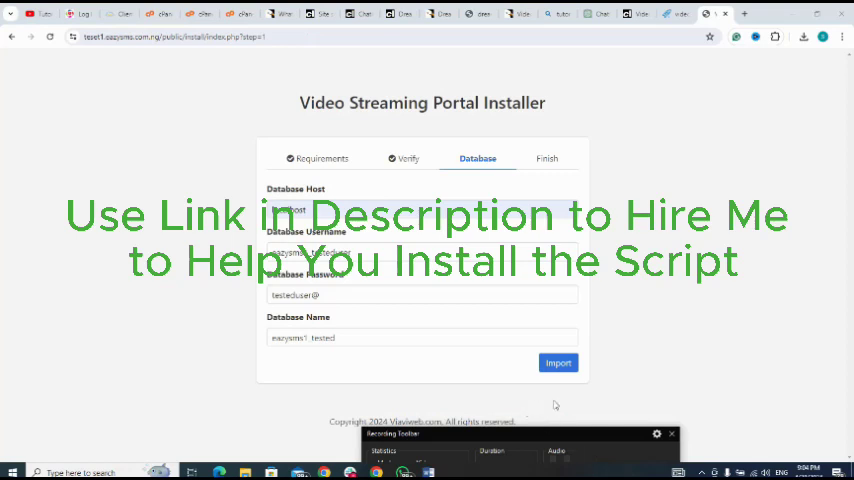
{"action": "mouse_move", "coordinate": [601, 407]}
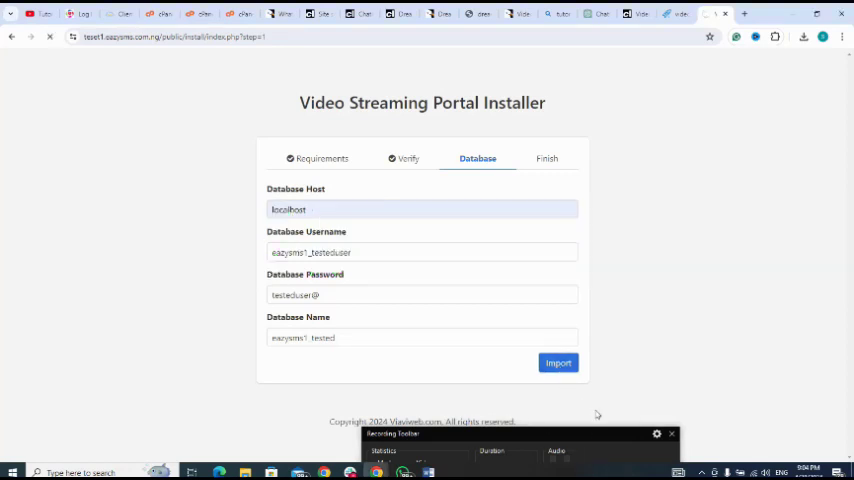
- Import the database and continue to the Finish step with default admin login details
{"action": "left_click", "coordinate": [558, 362]}
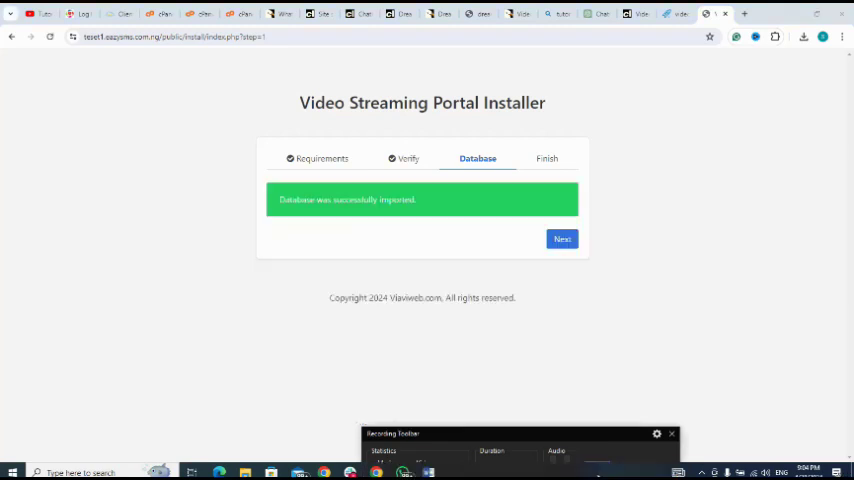
{"action": "left_click", "coordinate": [562, 239]}
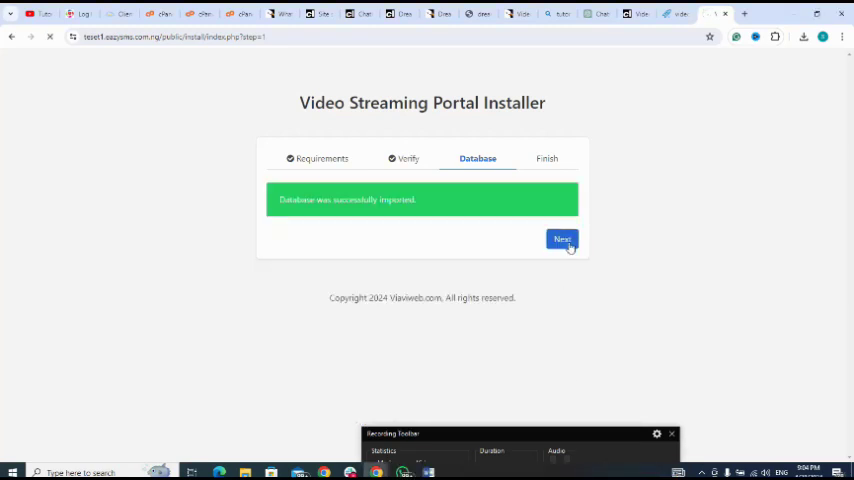
{"action": "left_click", "coordinate": [562, 239]}
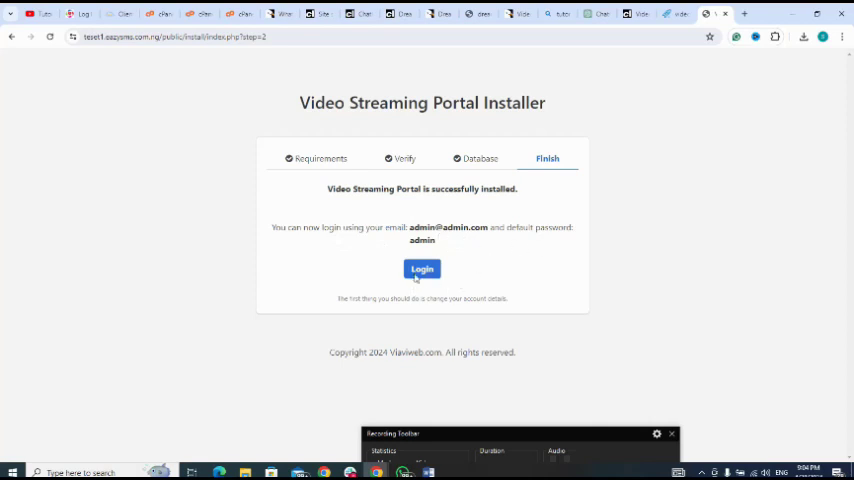
{"action": "left_click", "coordinate": [421, 268]}
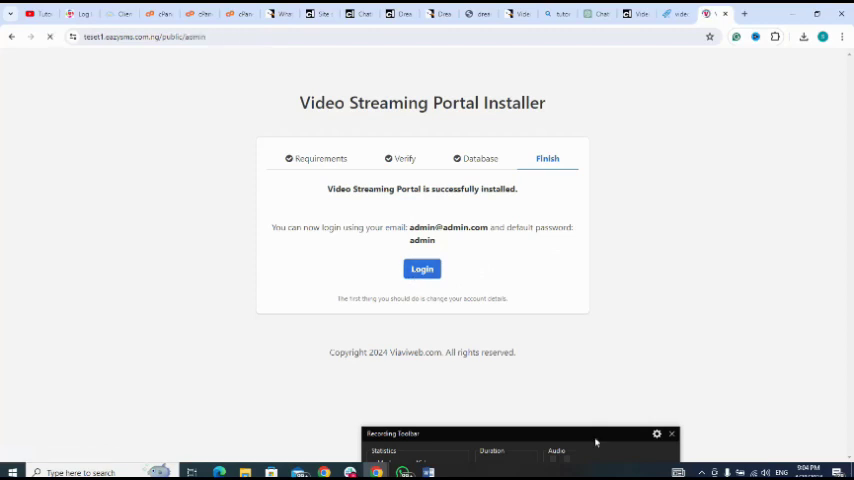
{"action": "left_click", "coordinate": [421, 268]}
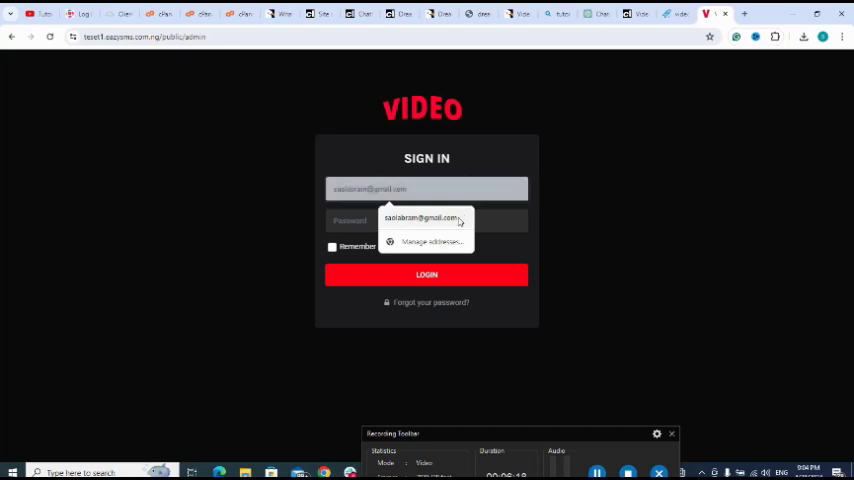
{"action": "type", "text": "ad"}
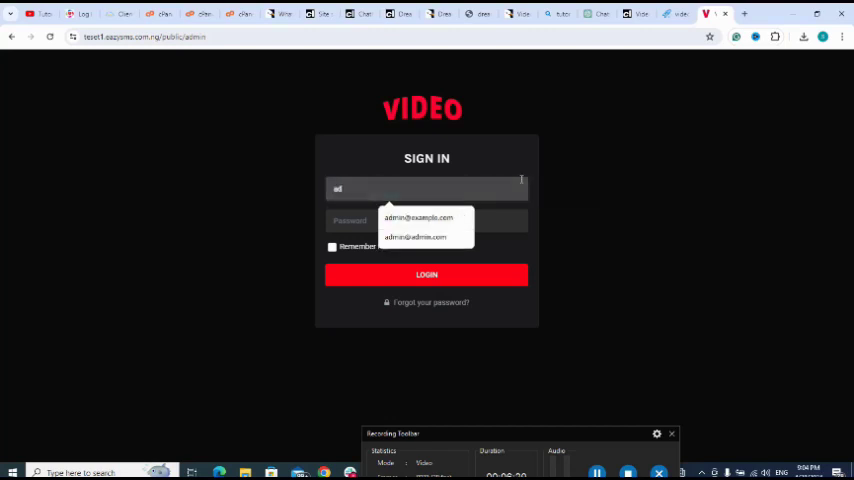
{"action": "left_click", "coordinate": [414, 236]}
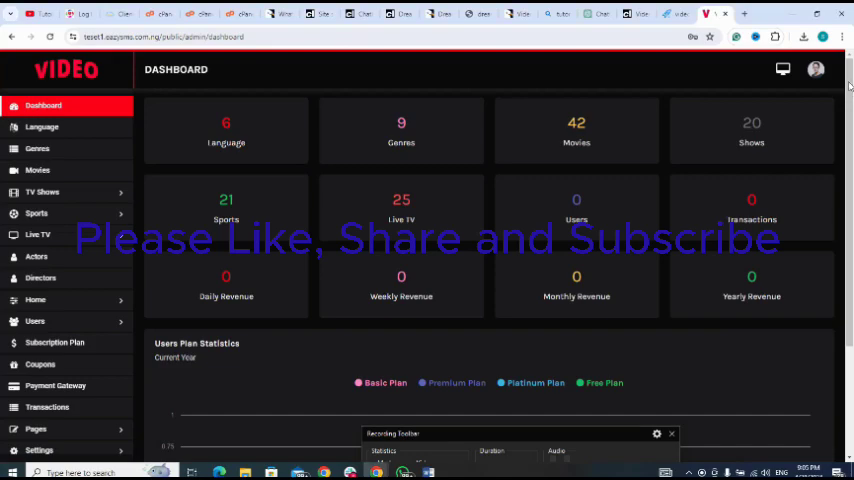
- Scroll the admin dashboard down to the Users Plan Statistics chart
{"action": "scroll", "scroll_direction": "down", "scroll_amount": 3}
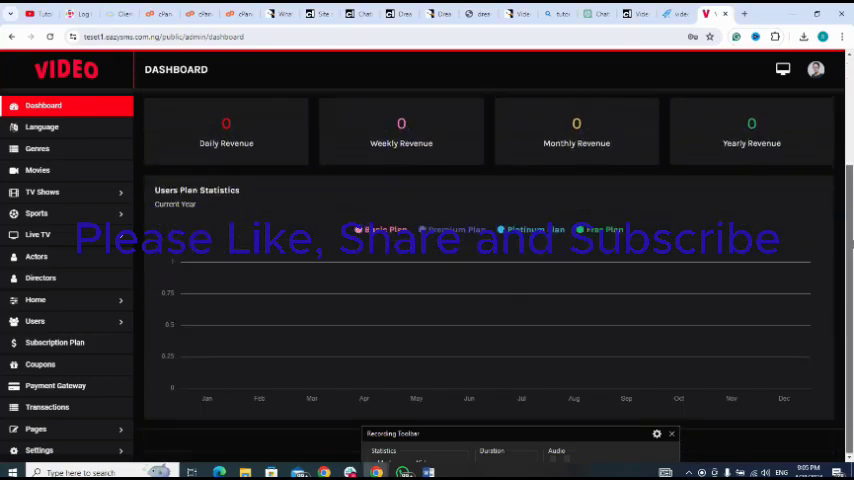
{"action": "scroll", "scroll_direction": "down", "scroll_amount": 3}
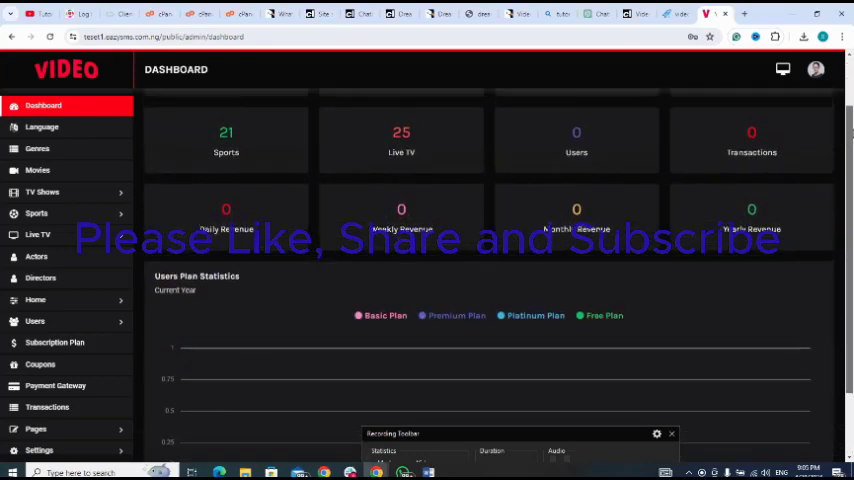